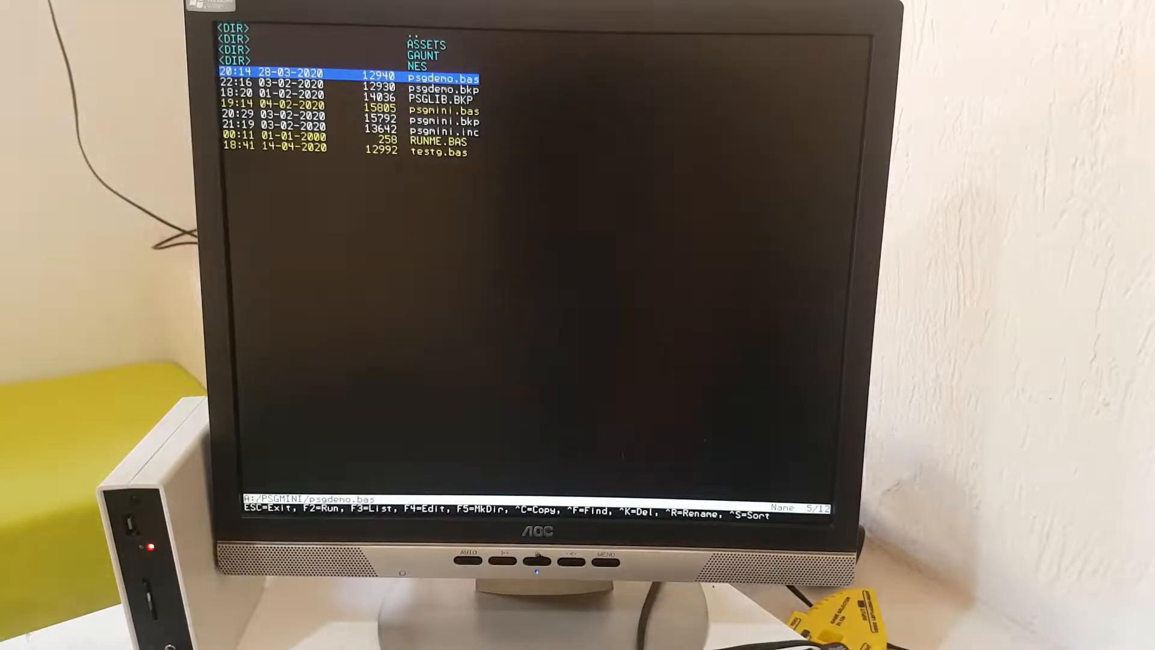
pyautogui.press('f2')
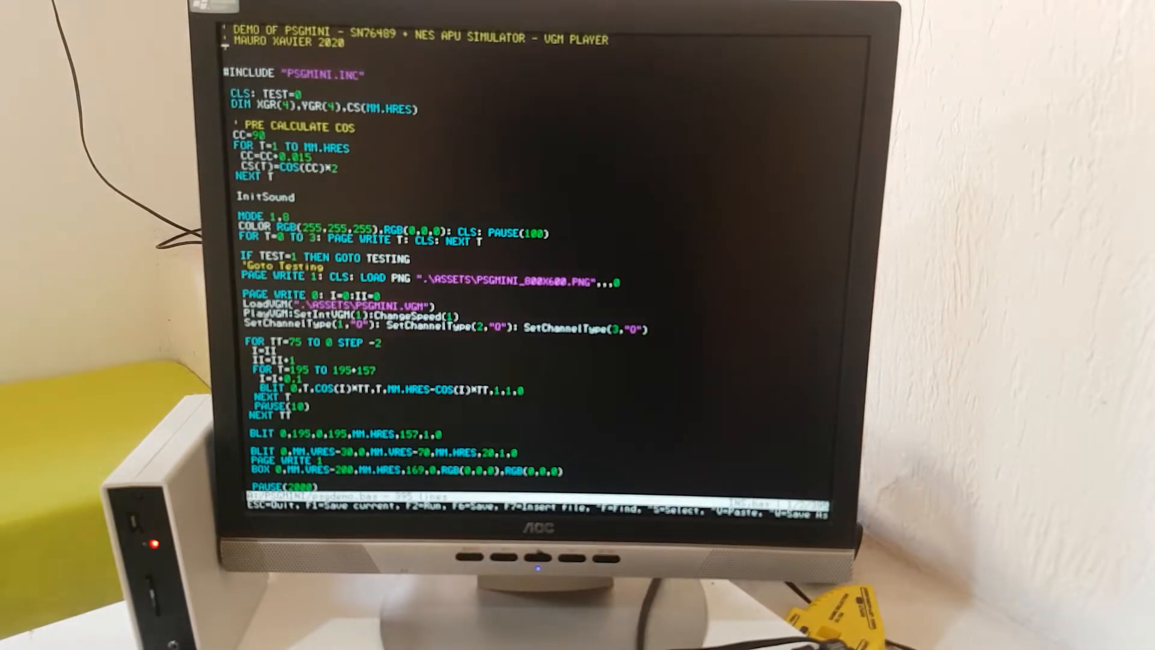
# - Scroll psgdemo.bas past the message strings down to the KEYDOWN music-selection loop
pyautogui.scroll(-3)
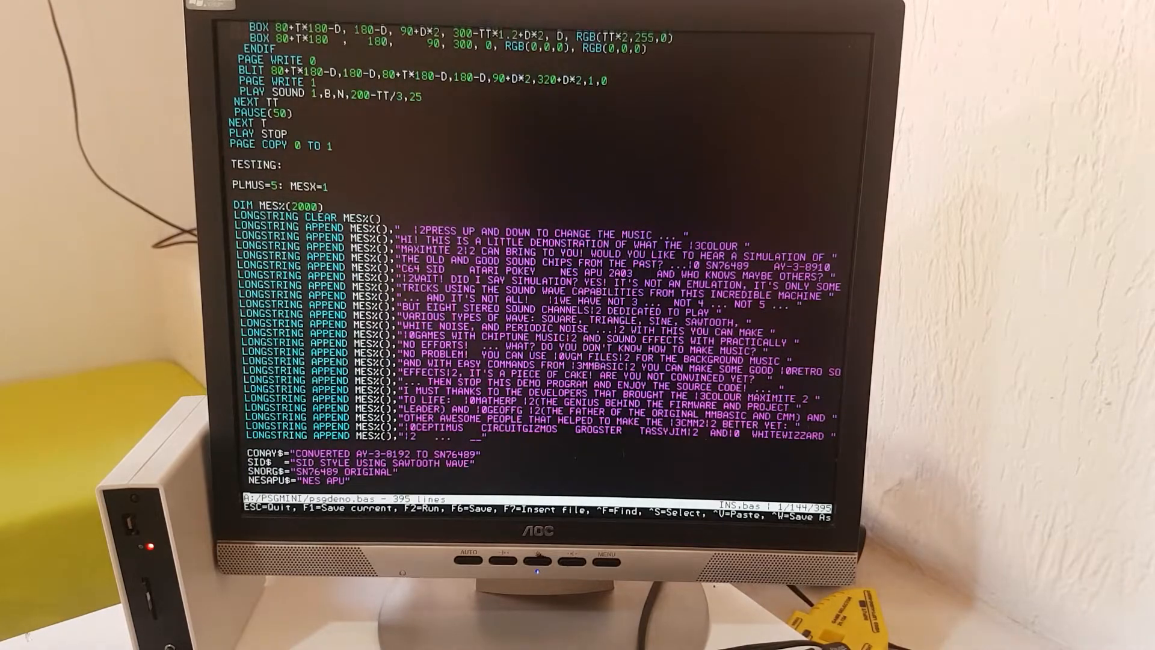
pyautogui.scroll(-3)
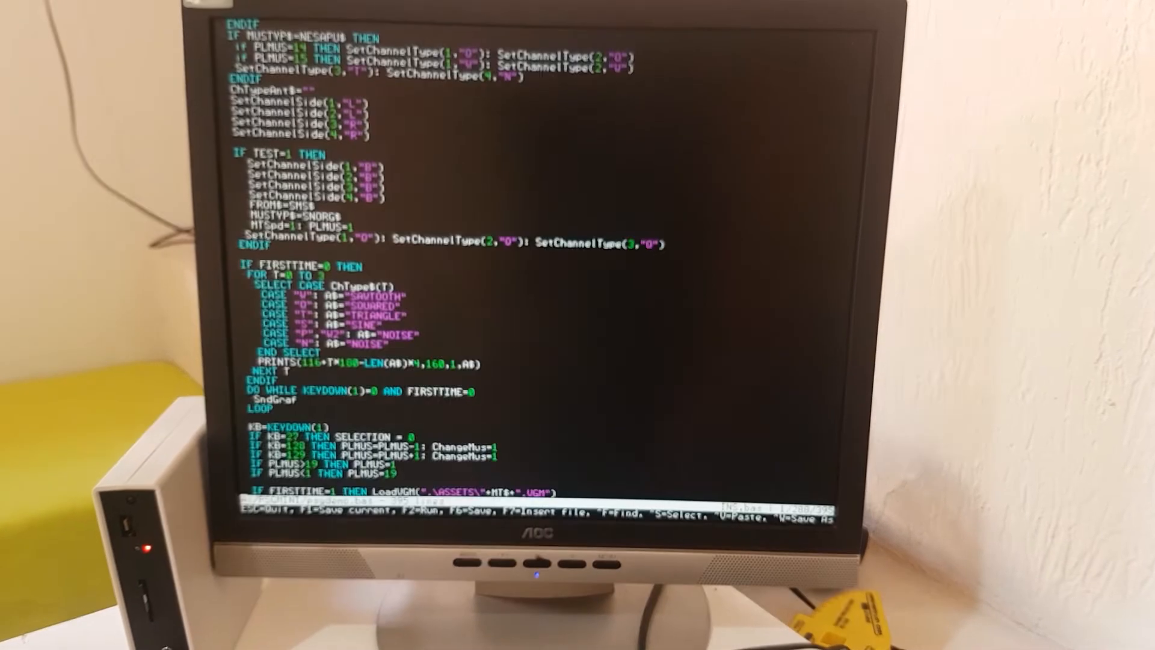
pyautogui.scroll(-3)
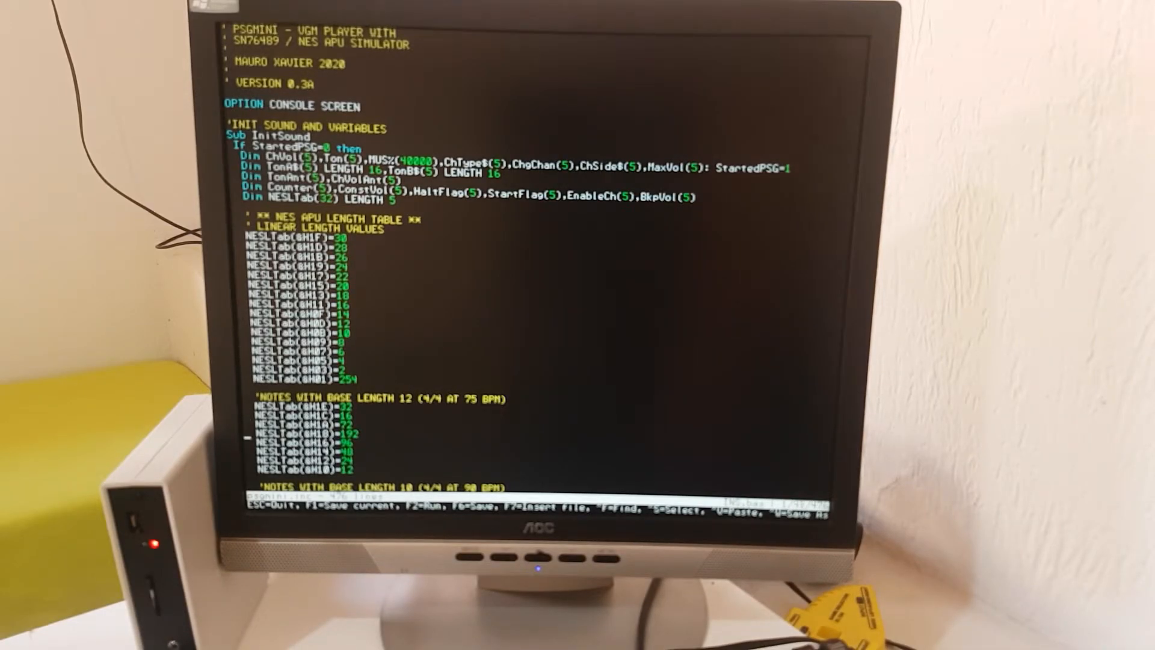
# - Scroll psgmini.inc from InitSound and the NES APU table down to the VGM command handling and final End Sub
pyautogui.scroll(-3)
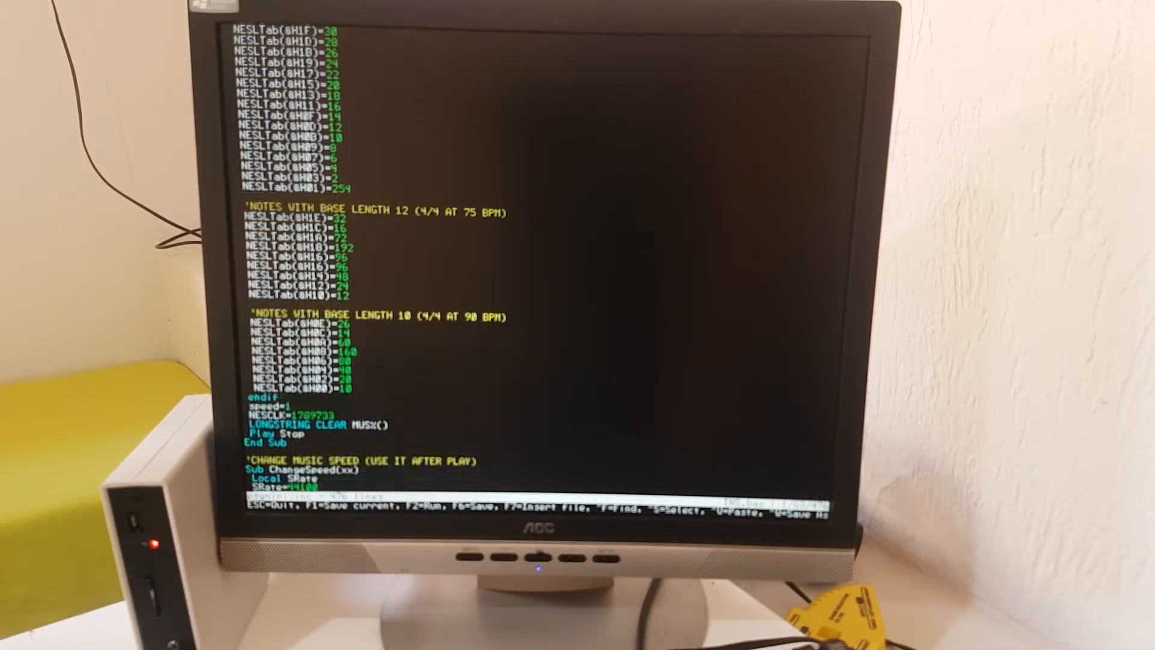
pyautogui.scroll(-3)
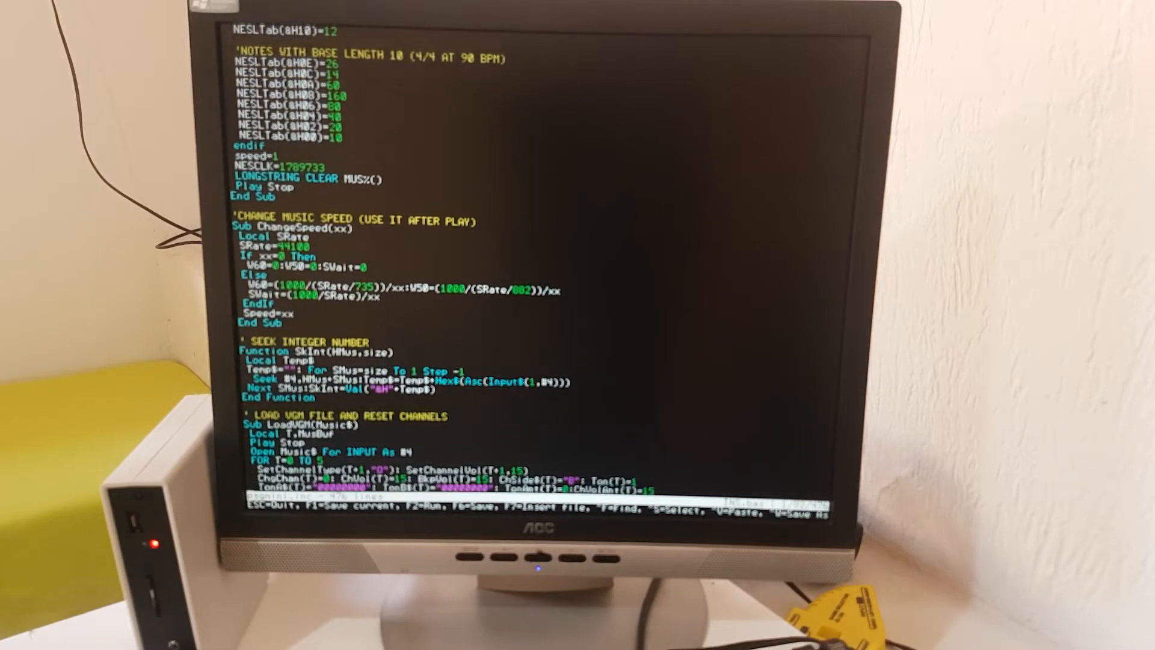
pyautogui.scroll(-3)
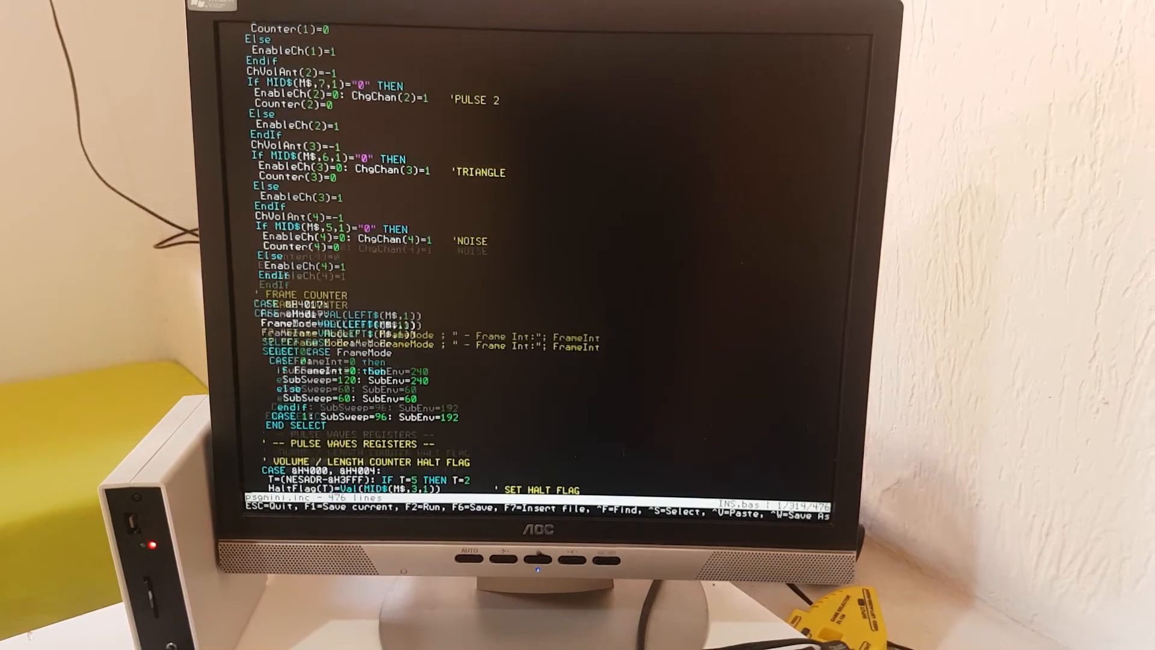
pyautogui.scroll(-3)
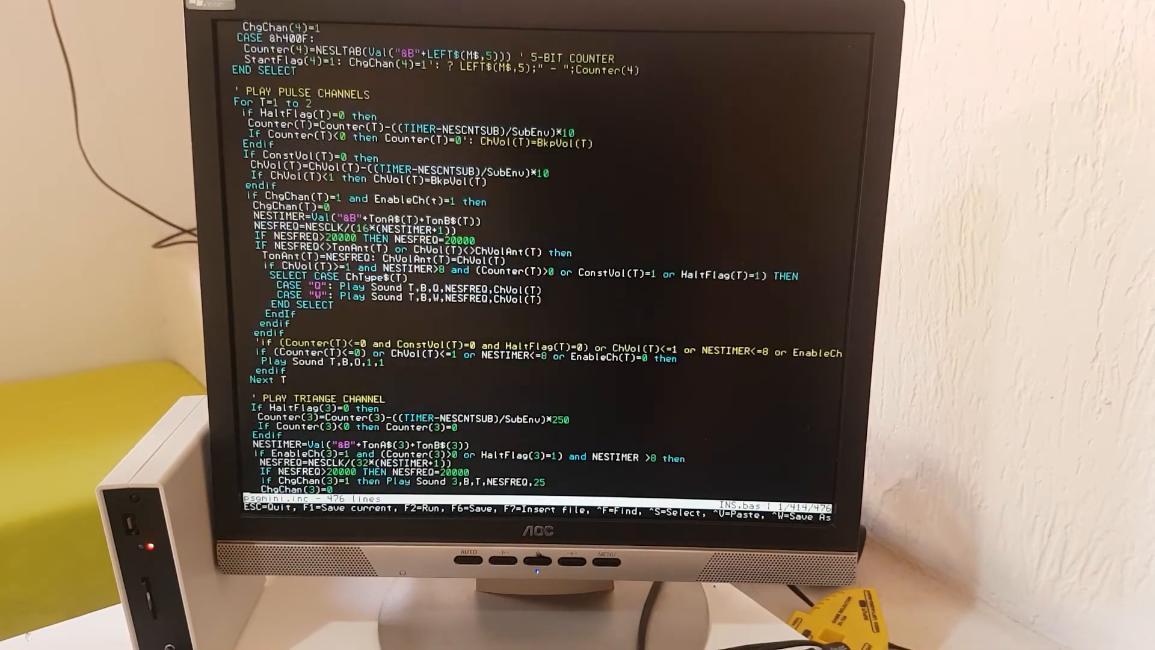
pyautogui.scroll(-3)
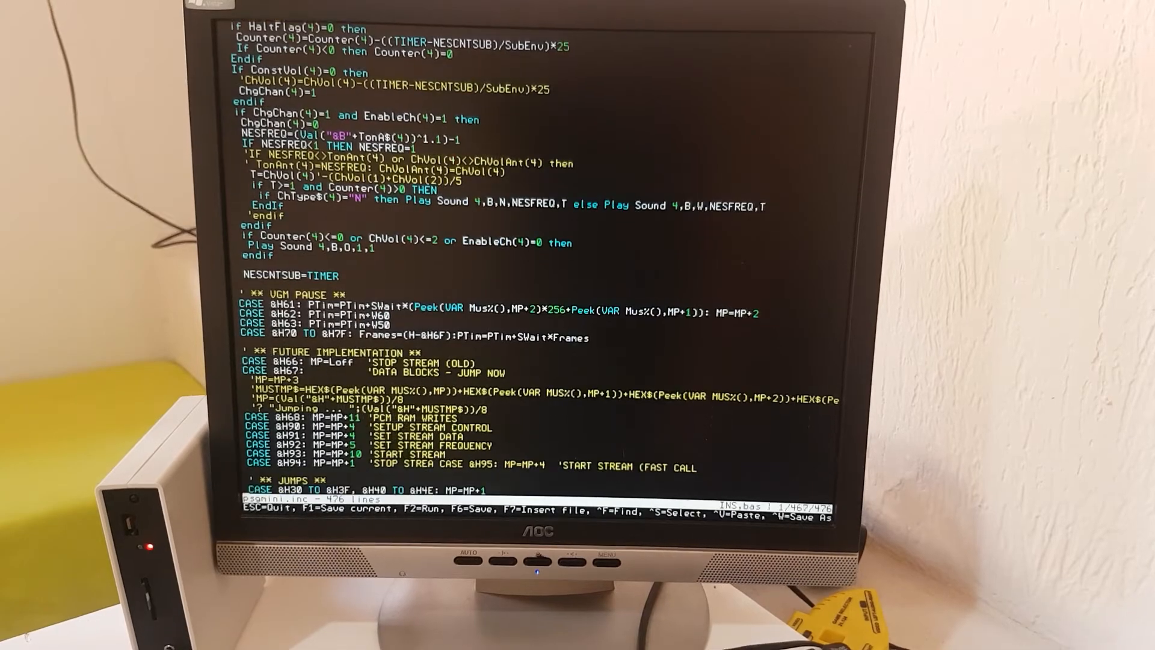
pyautogui.scroll(-3)
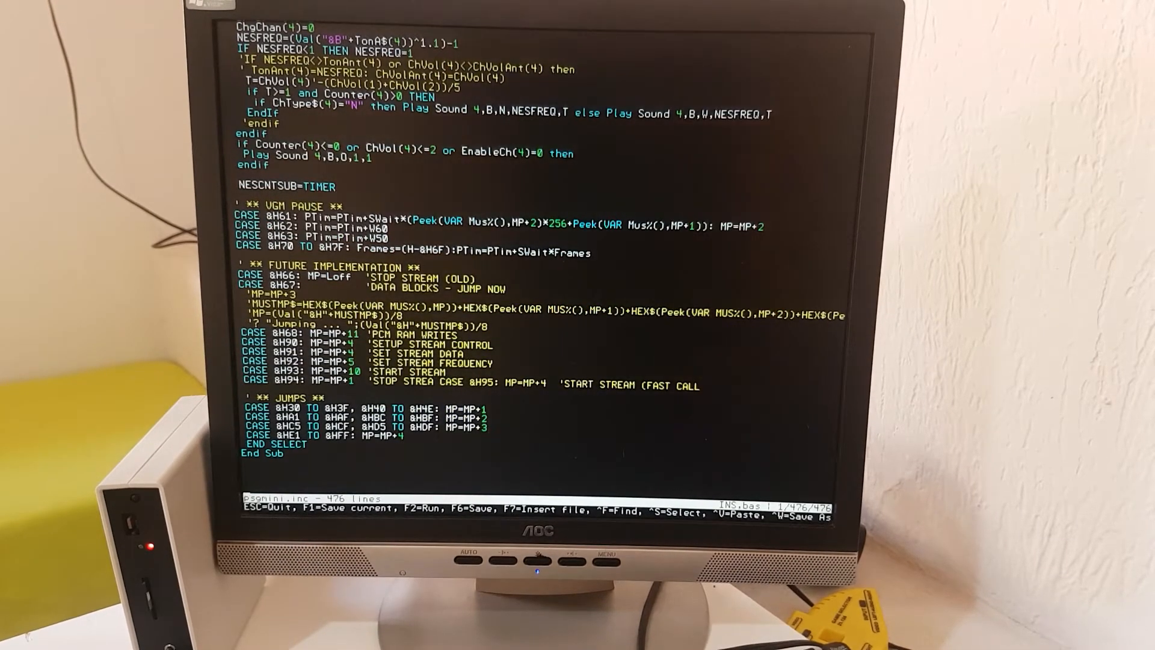